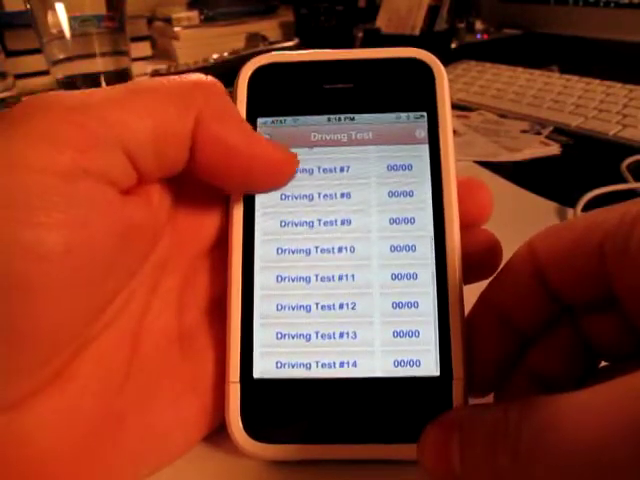
# - Scroll down through the driving test screen
pyautogui.scroll(-3)
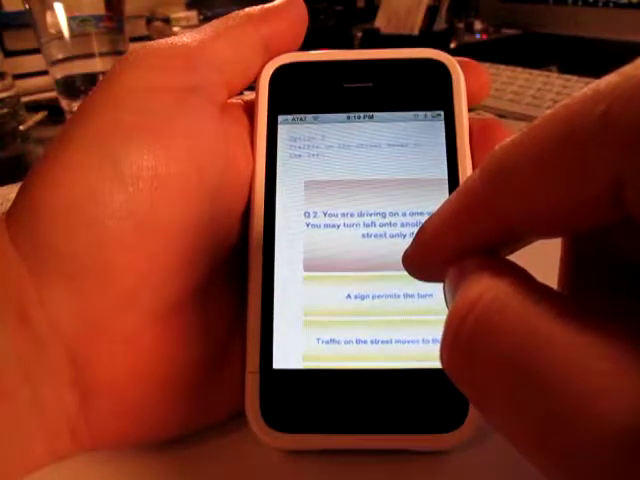
# - Answer question 15 on which lights to use in dusty wind
pyautogui.scroll(-3)
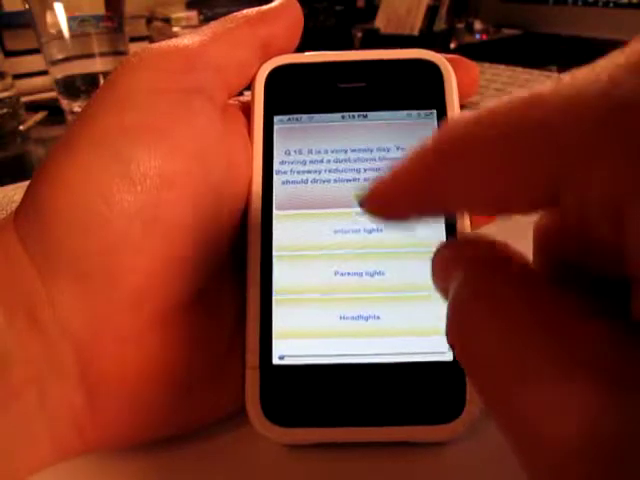
pyautogui.click(360, 230)
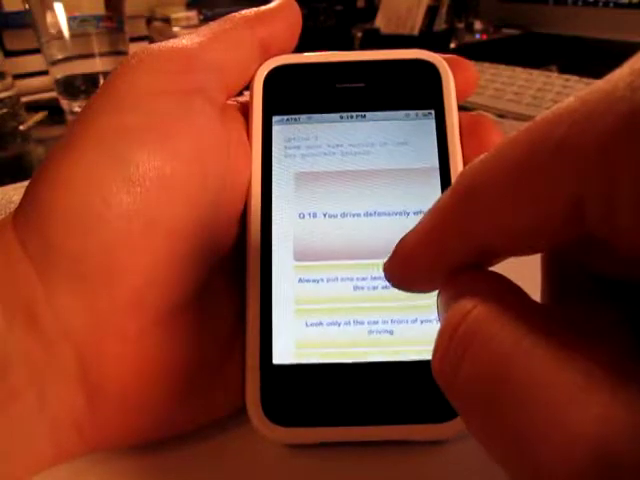